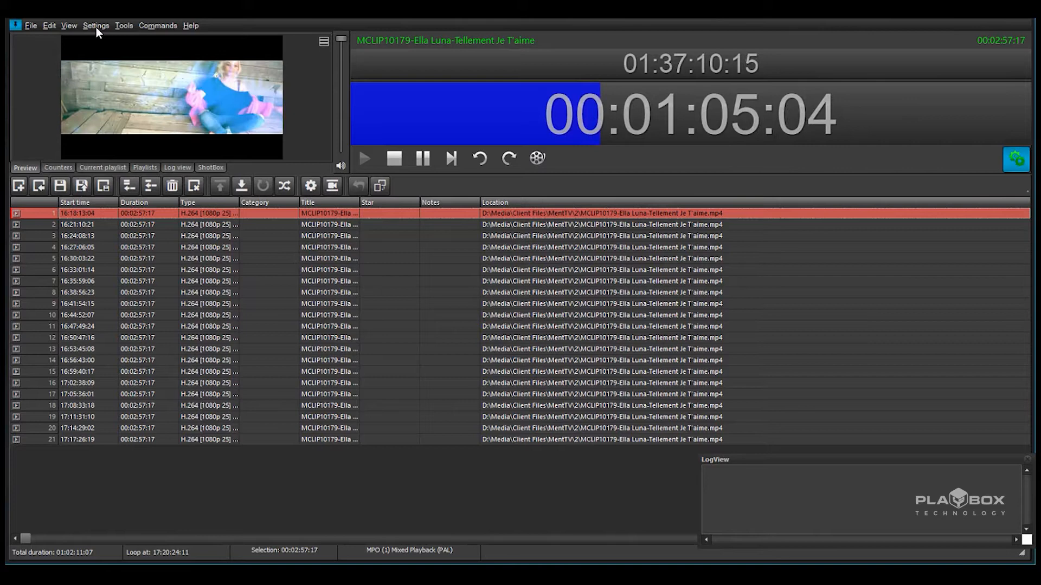
Load playbox logo.png from the Desktop into the Logo settings as preset 1 and apply it
click(96, 25)
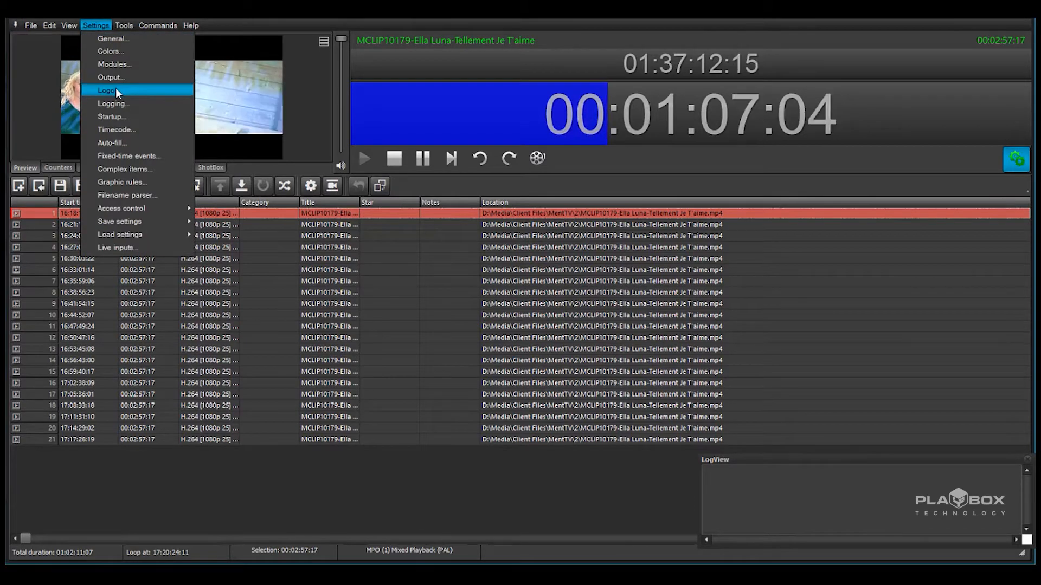
click(106, 90)
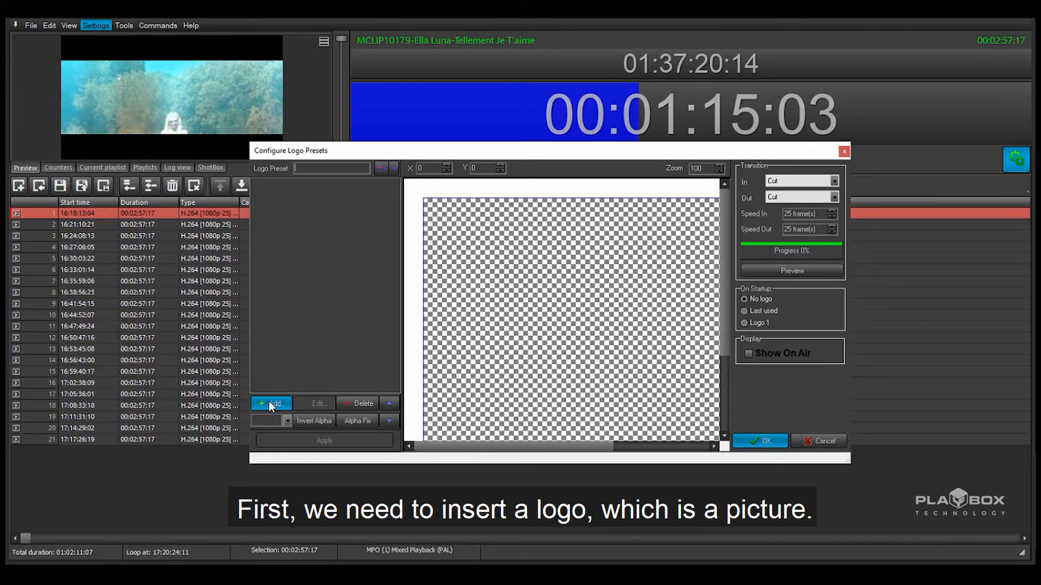
click(270, 403)
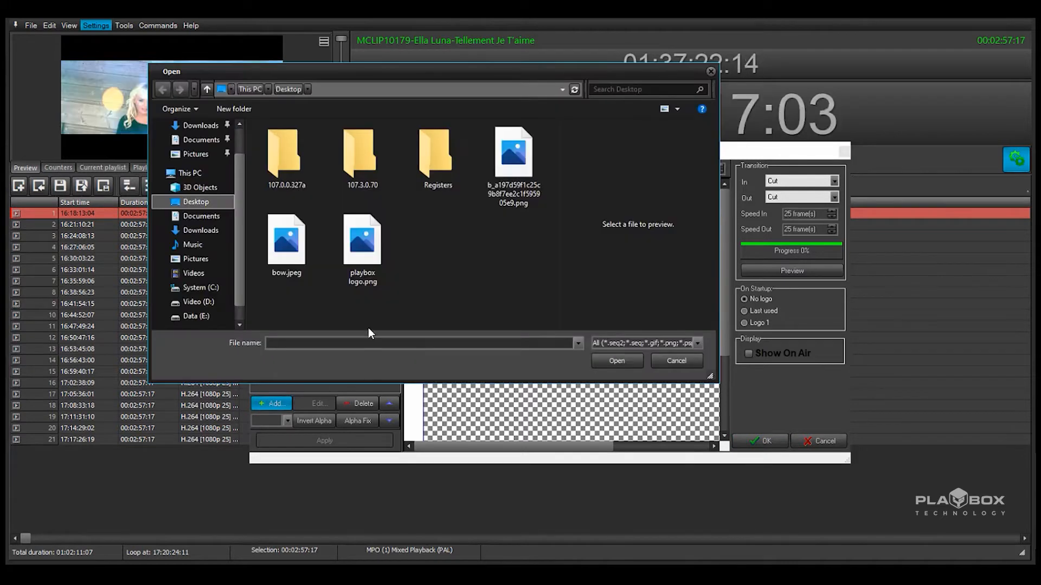
click(362, 241)
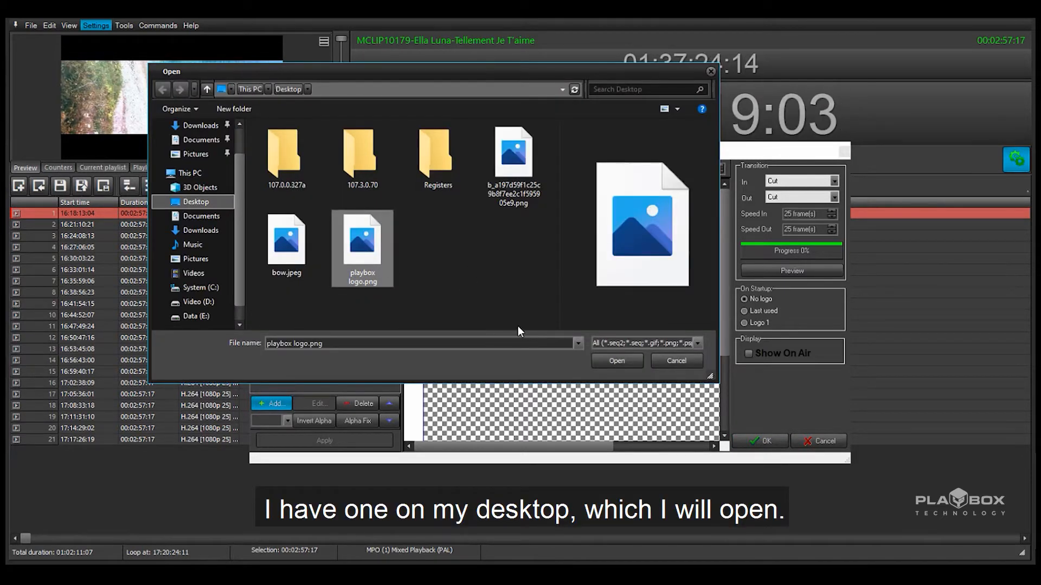
click(616, 361)
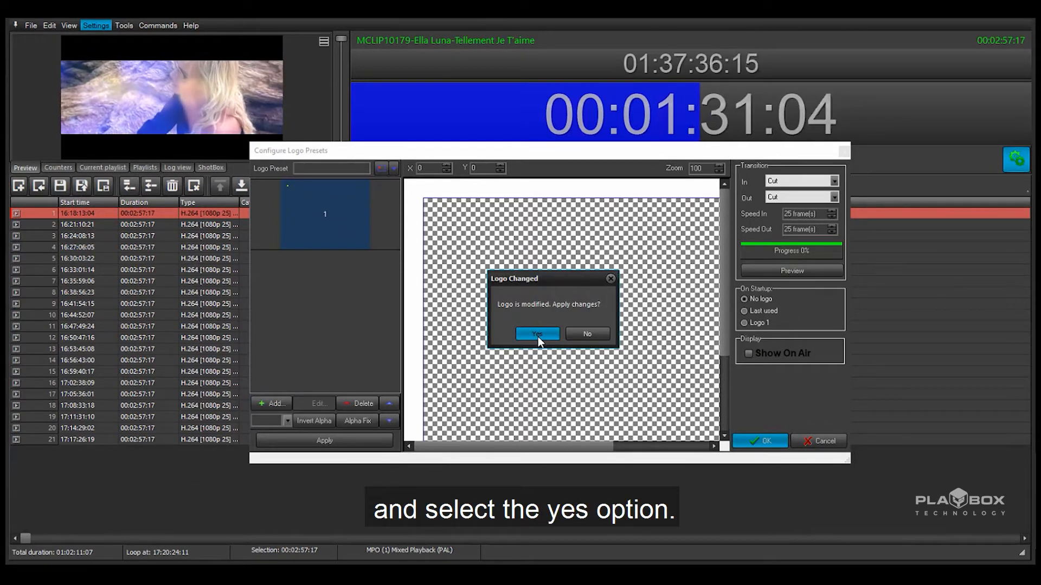
click(536, 334)
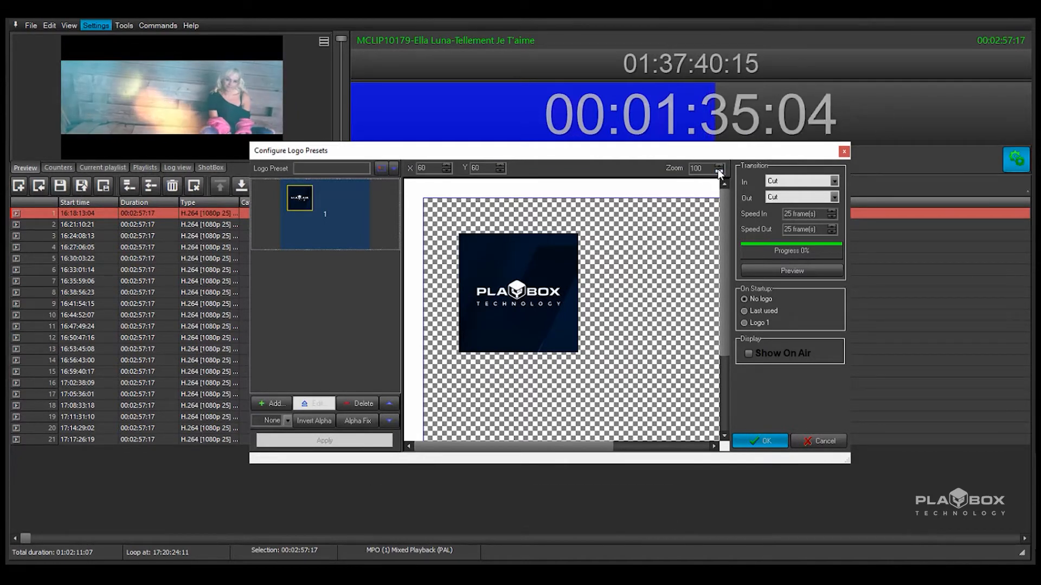
Zoom the frame to 55, move the logo to the top-right corner, and set Logo 1 on startup
click(720, 171)
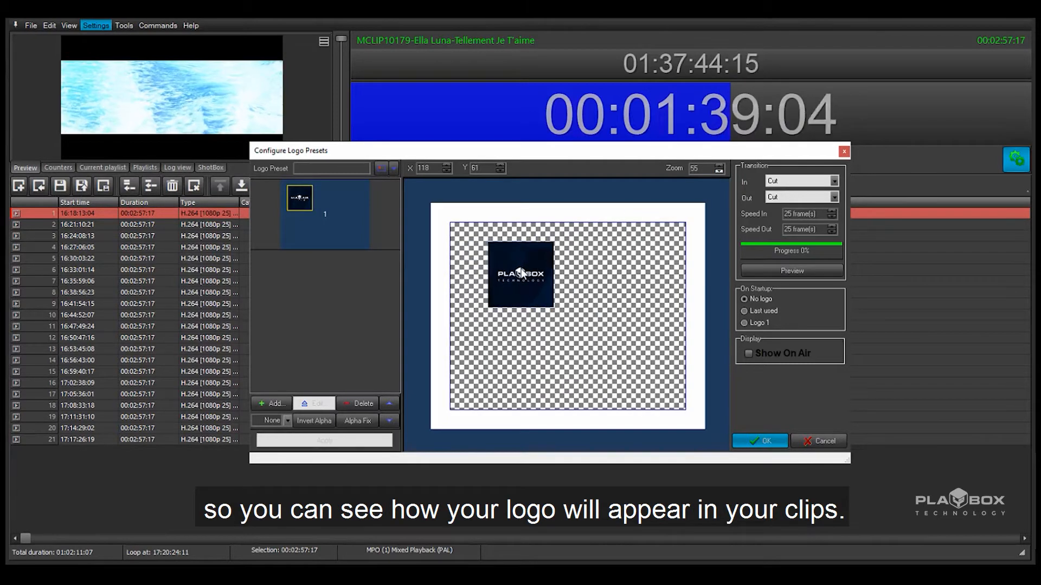
drag(522, 273, 607, 259)
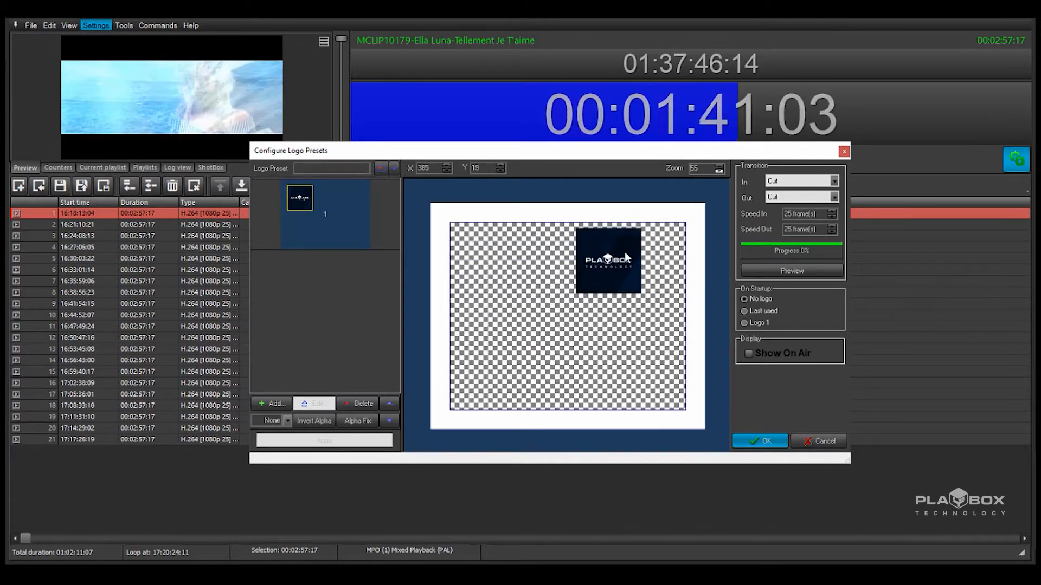
drag(605, 259, 651, 256)
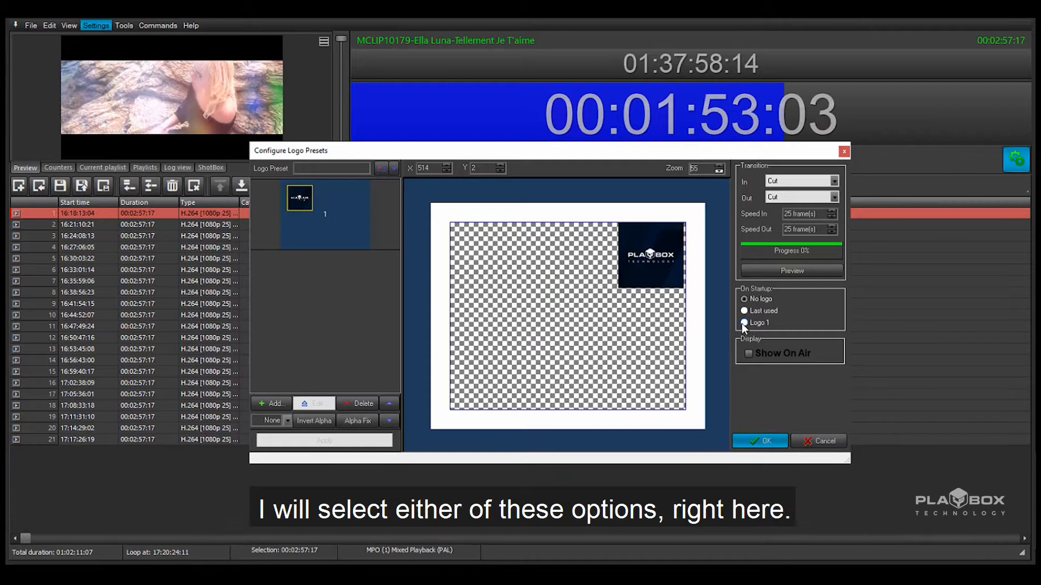
click(744, 311)
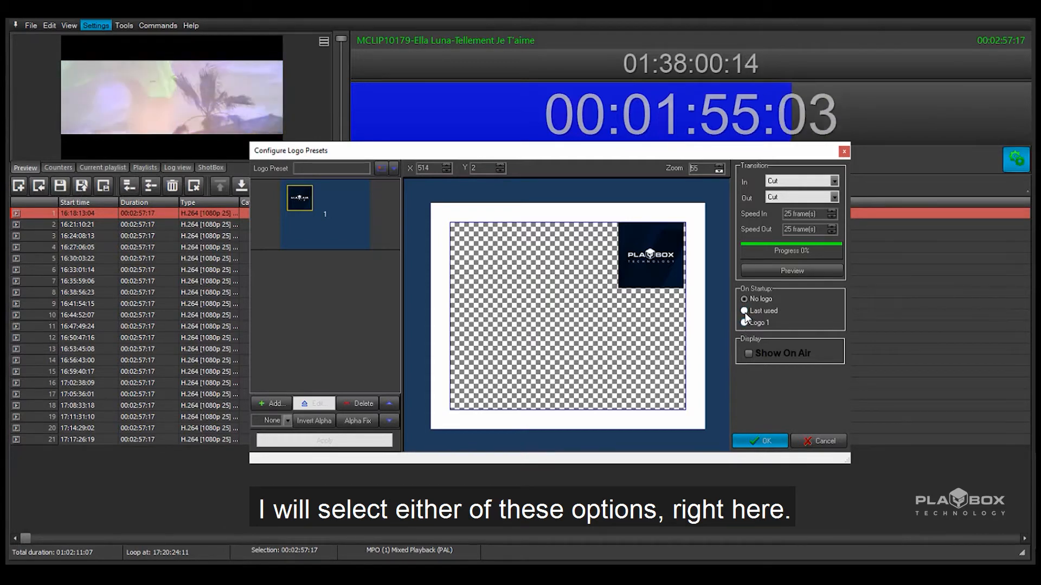
click(744, 322)
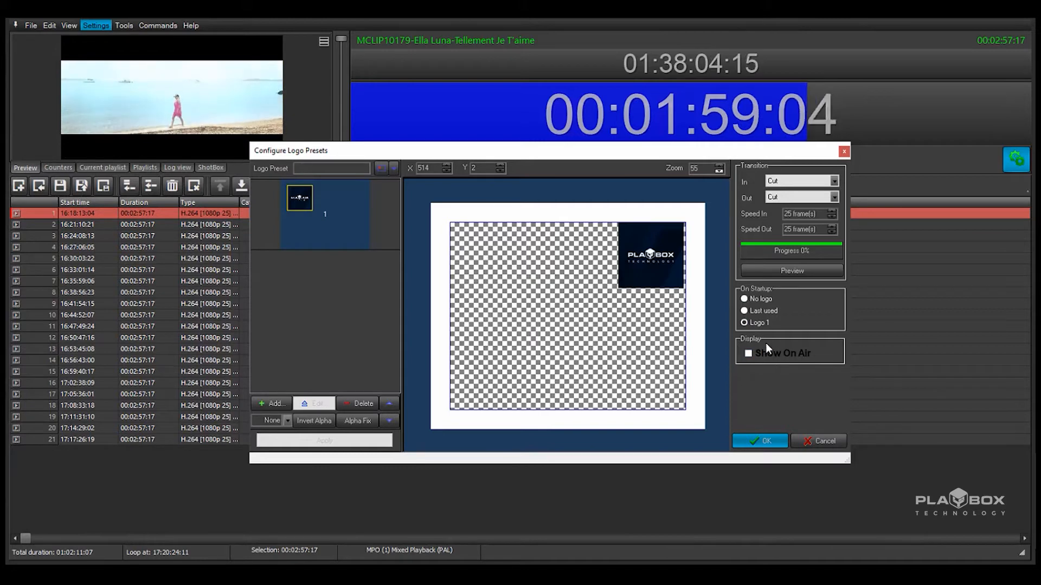
Put the logo on air, confirming the change, then set its In transition to Fade In
click(749, 353)
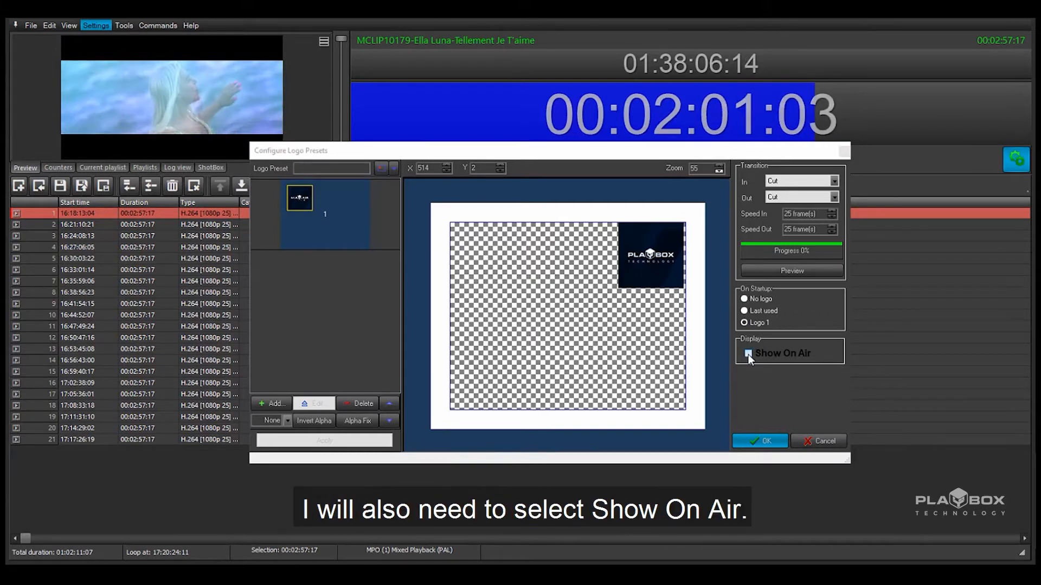
click(749, 353)
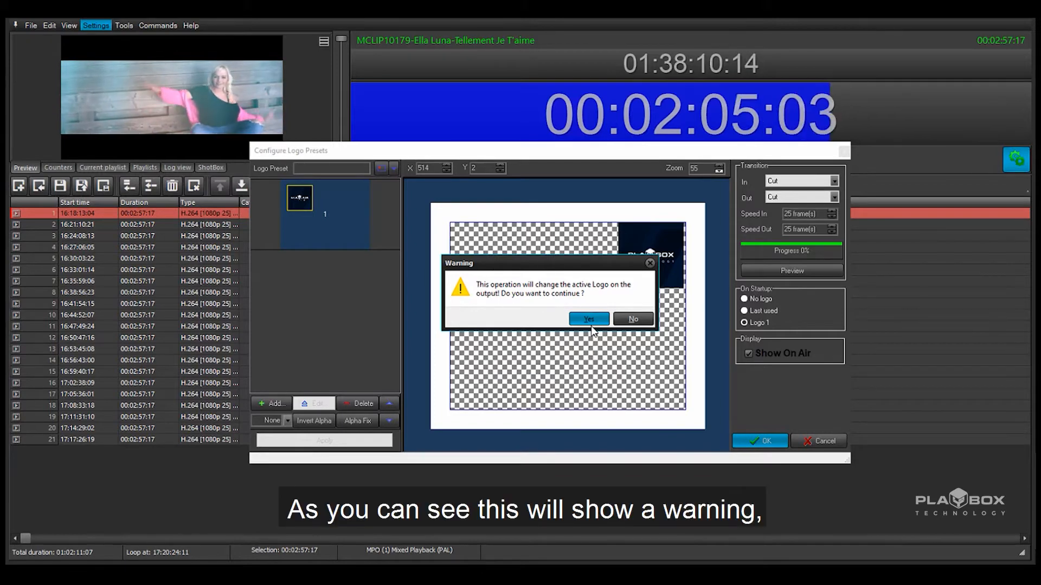
click(587, 319)
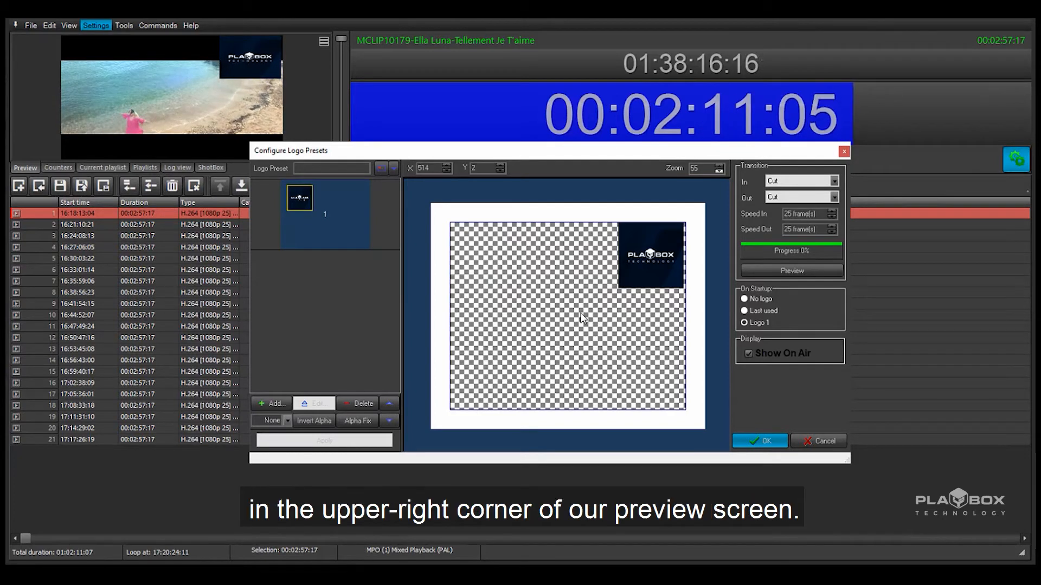
mouse_move(447, 284)
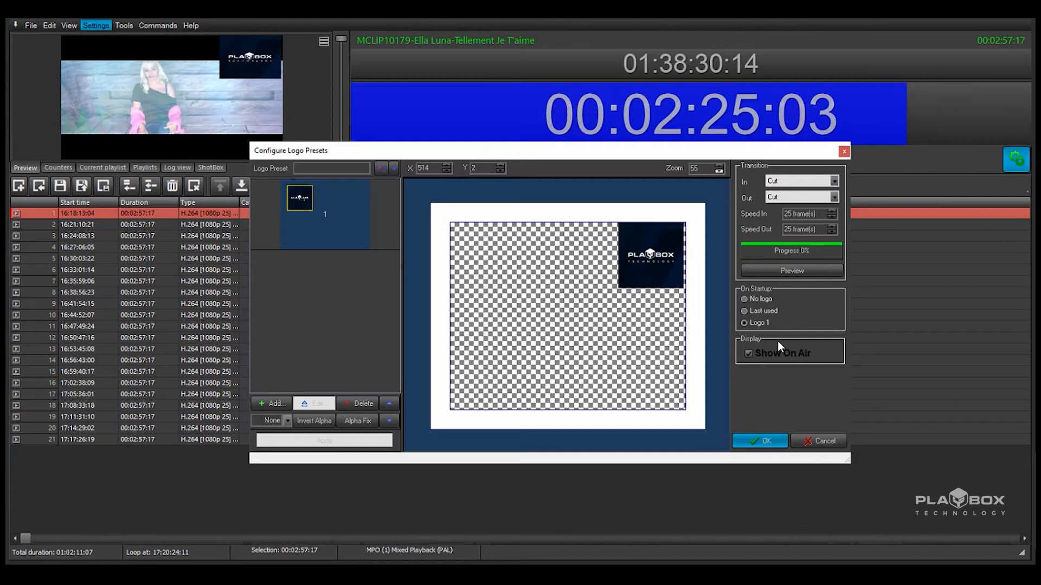
click(748, 353)
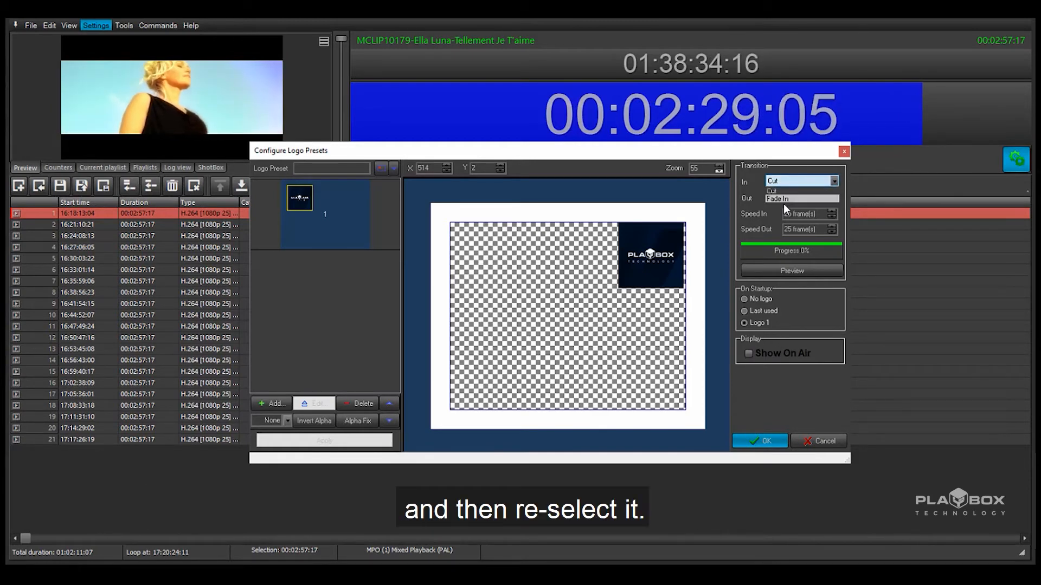
click(775, 198)
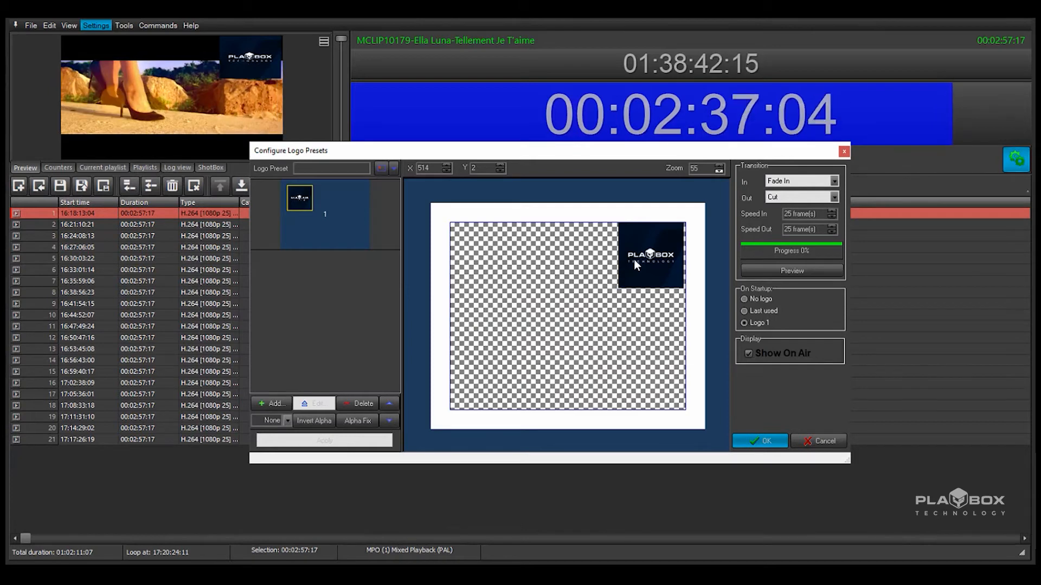
Show the logo on air again and settle it back in the top-right corner
drag(650, 256, 575, 354)
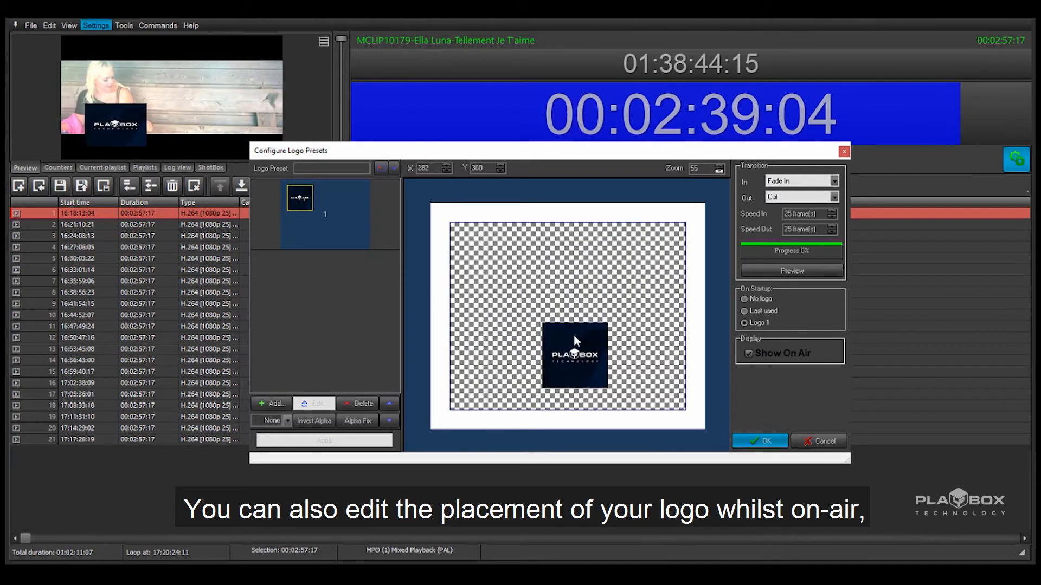
drag(575, 354, 620, 258)
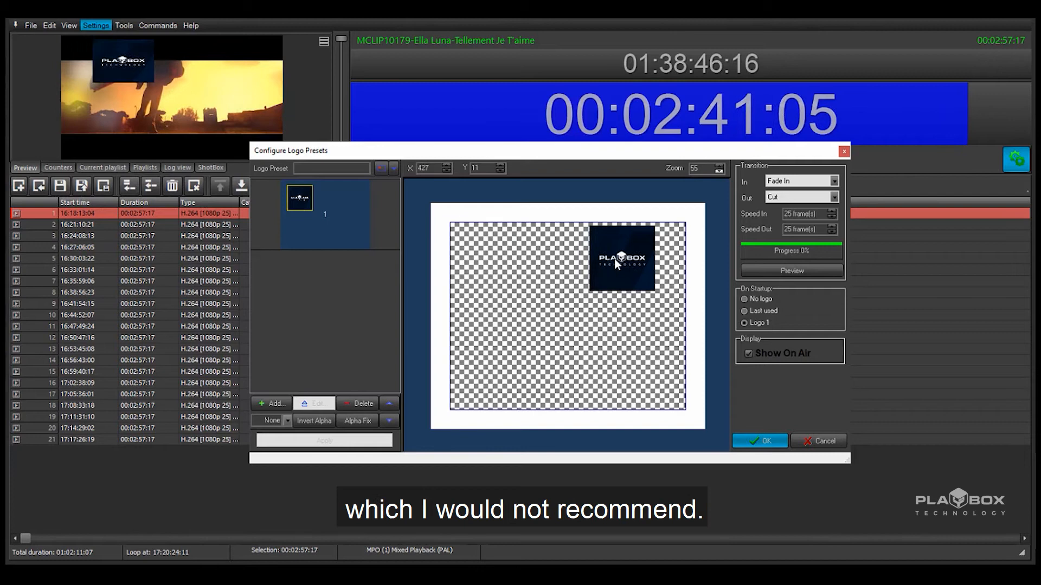
drag(620, 258, 654, 251)
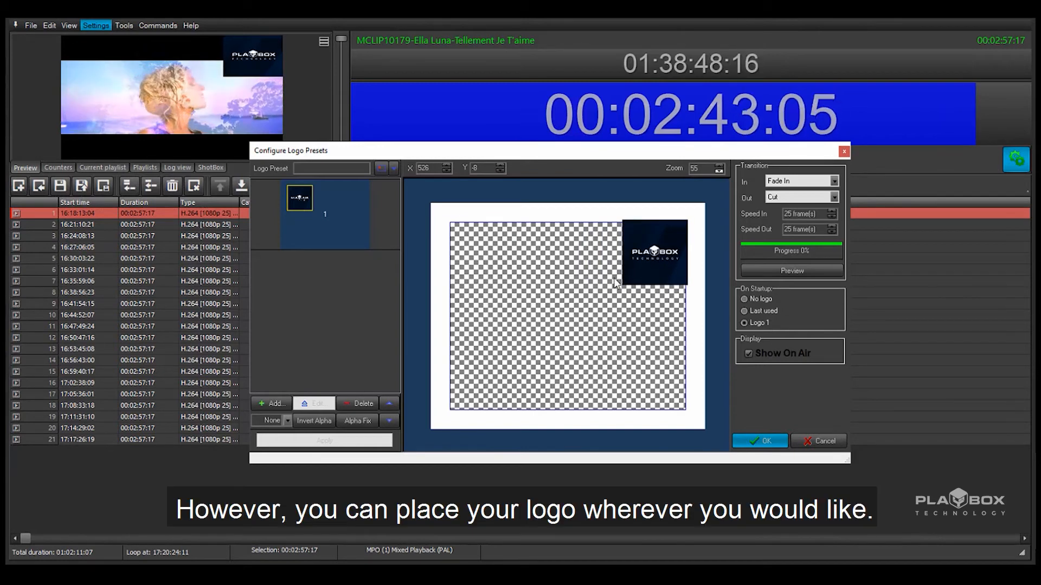